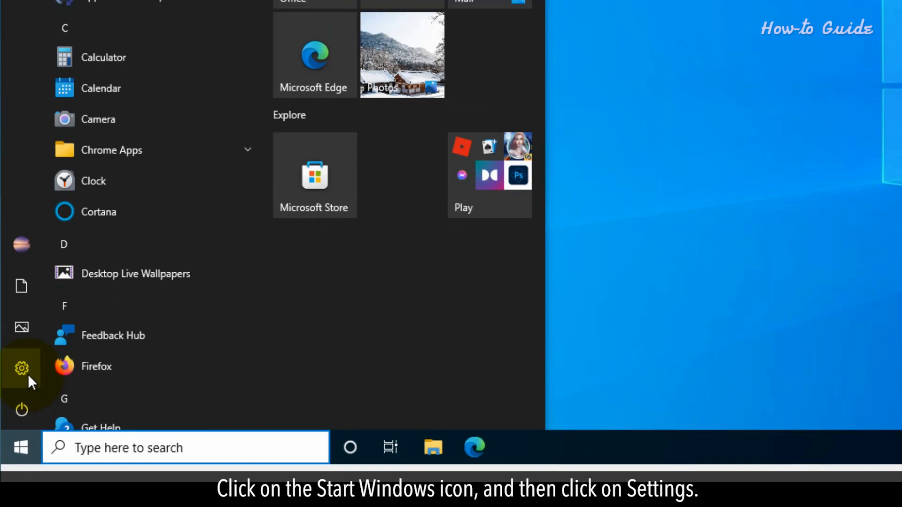
- Reach the Windows Update page via Start, Settings and Update & Security
left_click(21, 367)
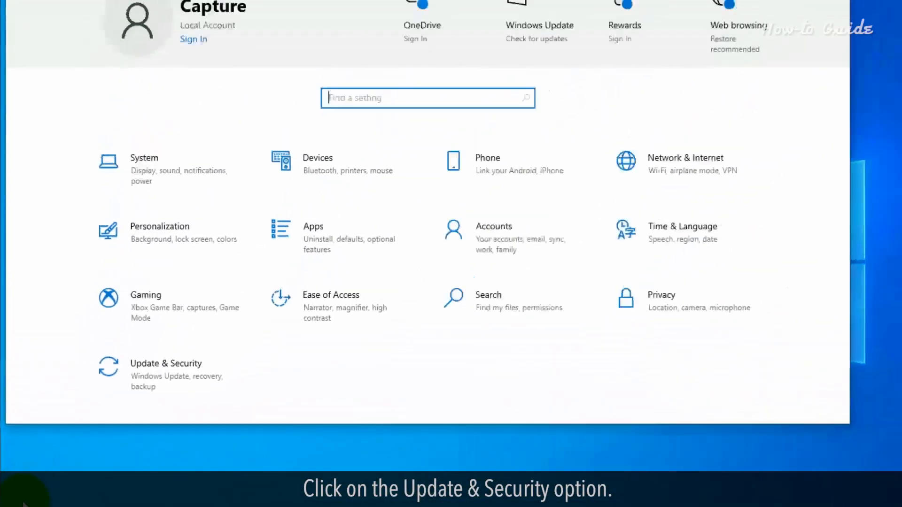
left_click(166, 364)
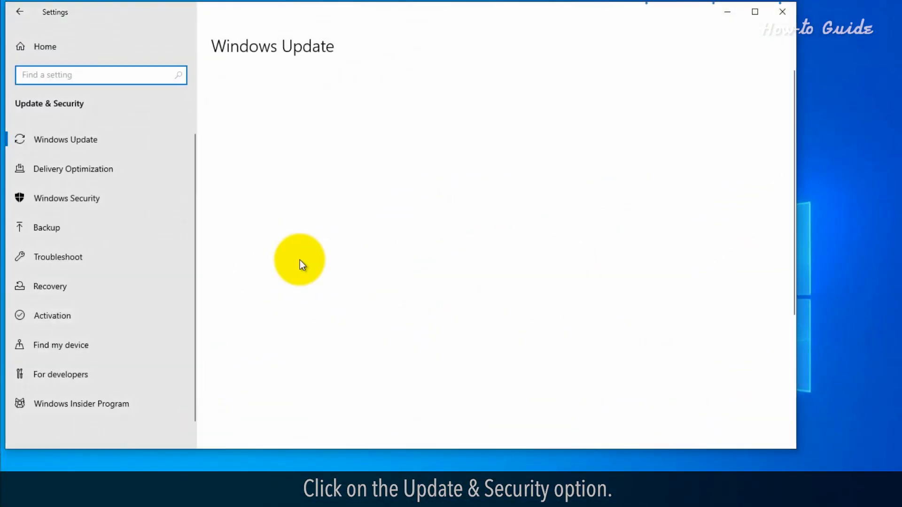
left_click(65, 139)
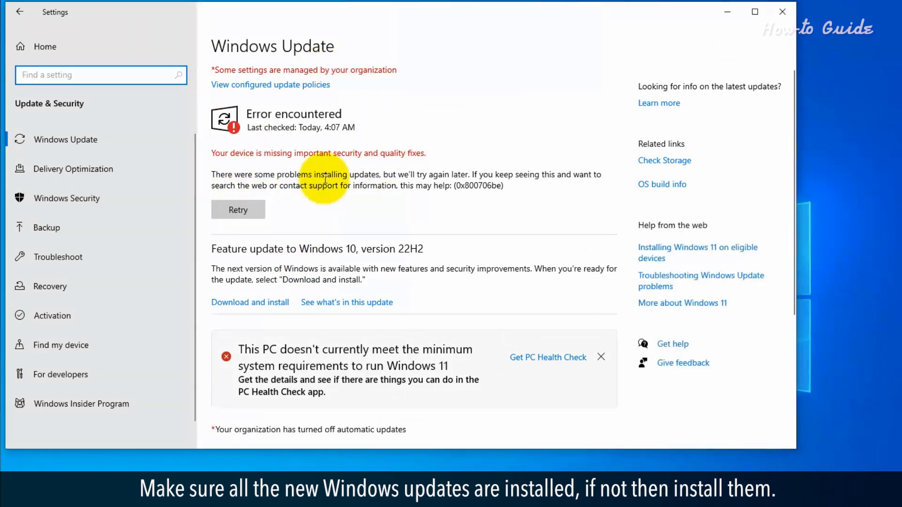
mouse_move(482, 207)
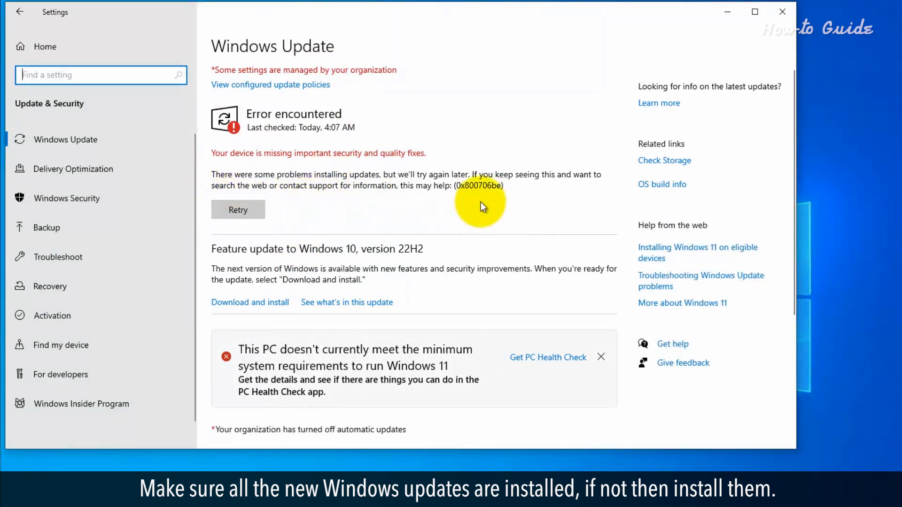
mouse_move(66, 198)
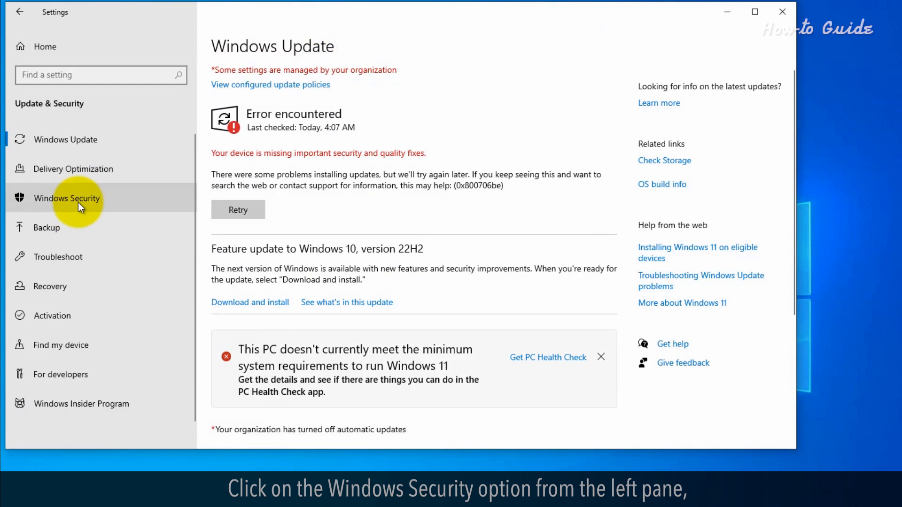
- Review Virus & threat protection in Windows Security, confirming no current threats, then close it
left_click(66, 198)
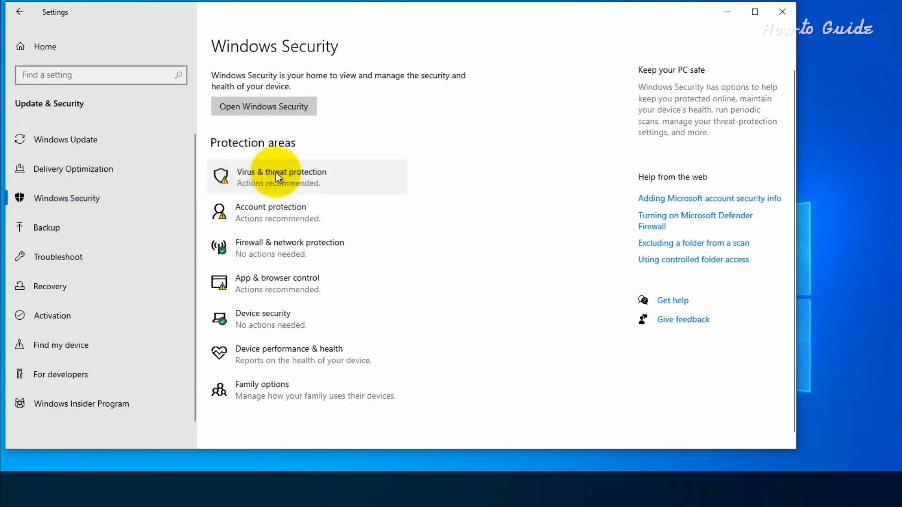
left_click(281, 176)
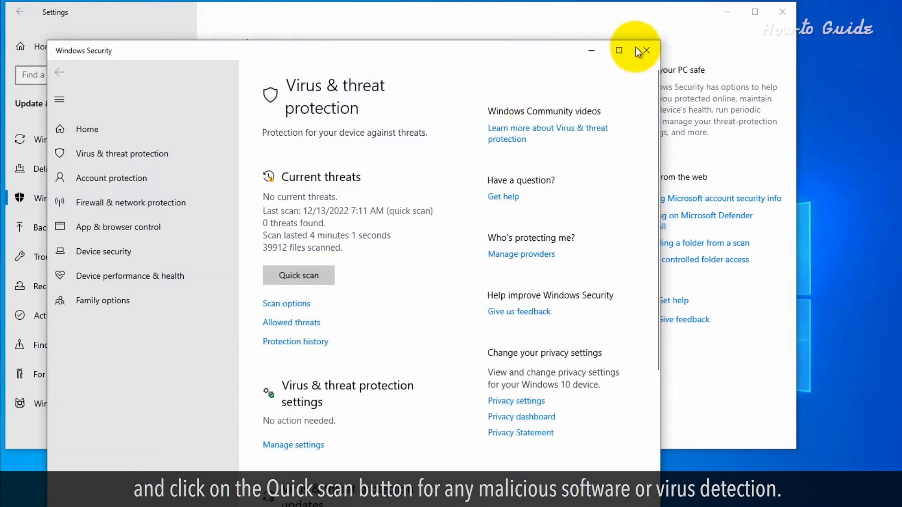
left_click(645, 51)
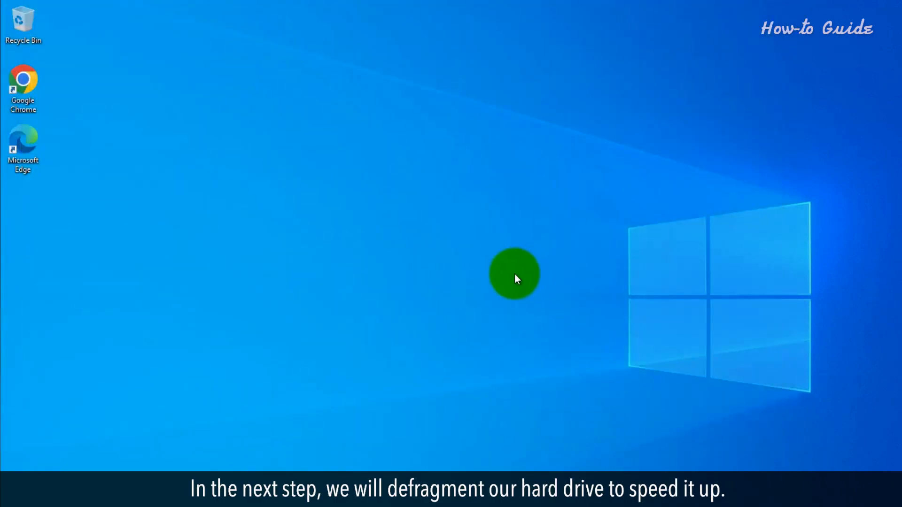
- Launch Defragment and Optimize Drives from the taskbar search for 'defragment'
type("defragment")
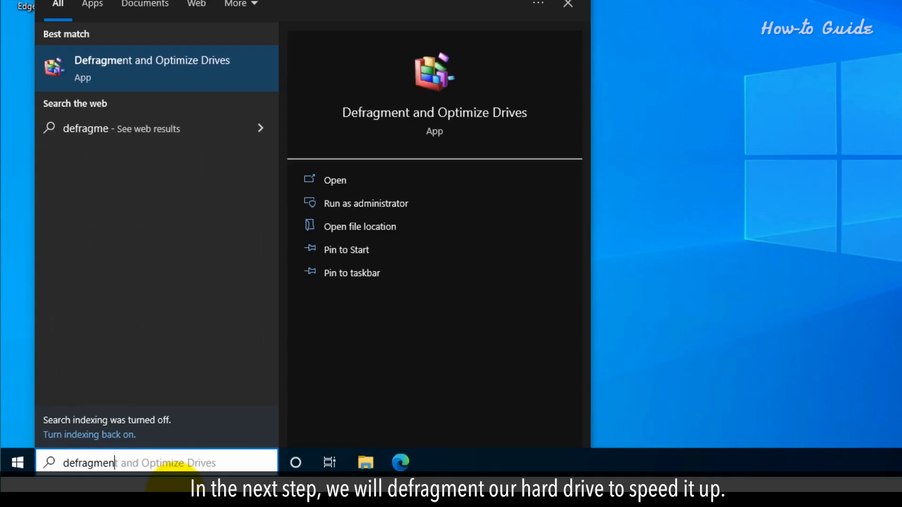
left_click(335, 181)
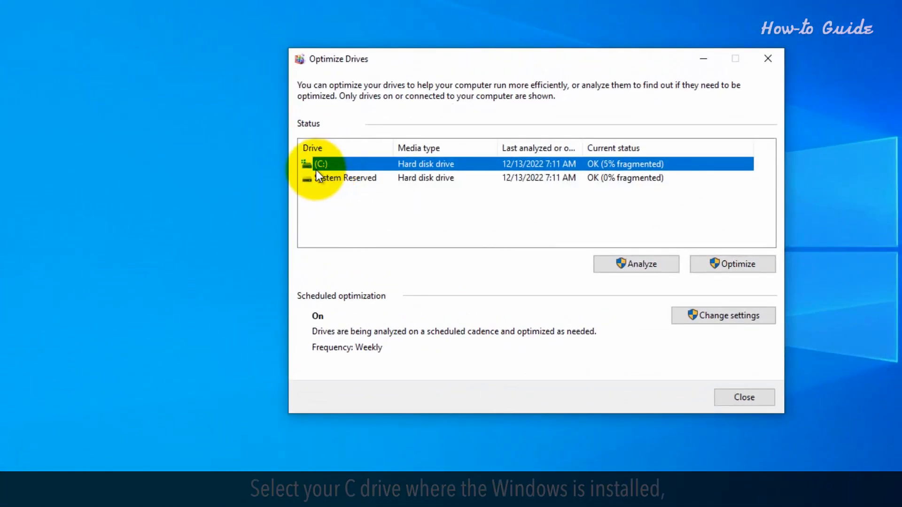
mouse_move(636, 264)
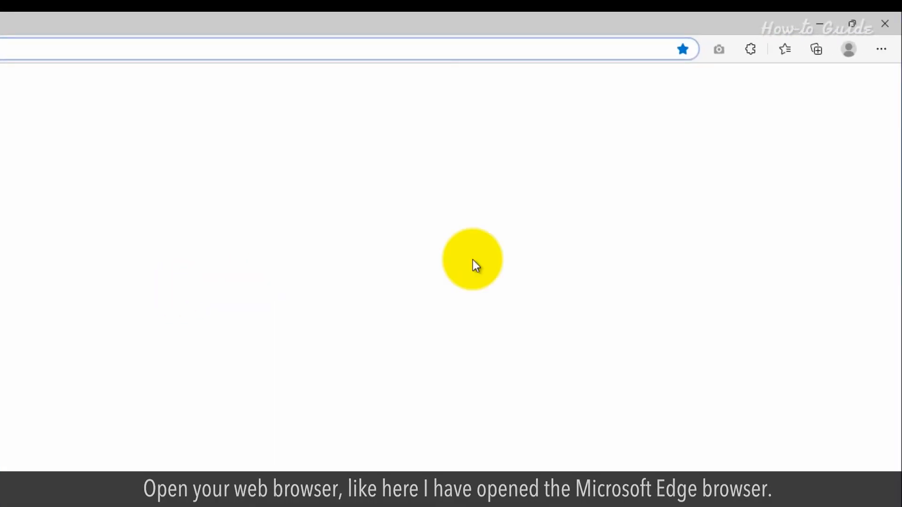
- Show the History panel's extra options from Edge's main menu
left_click(881, 49)
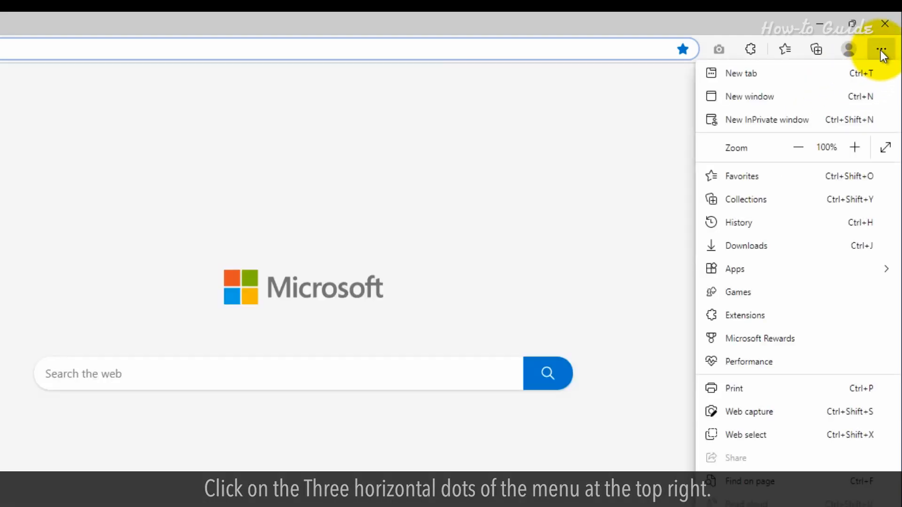
left_click(739, 223)
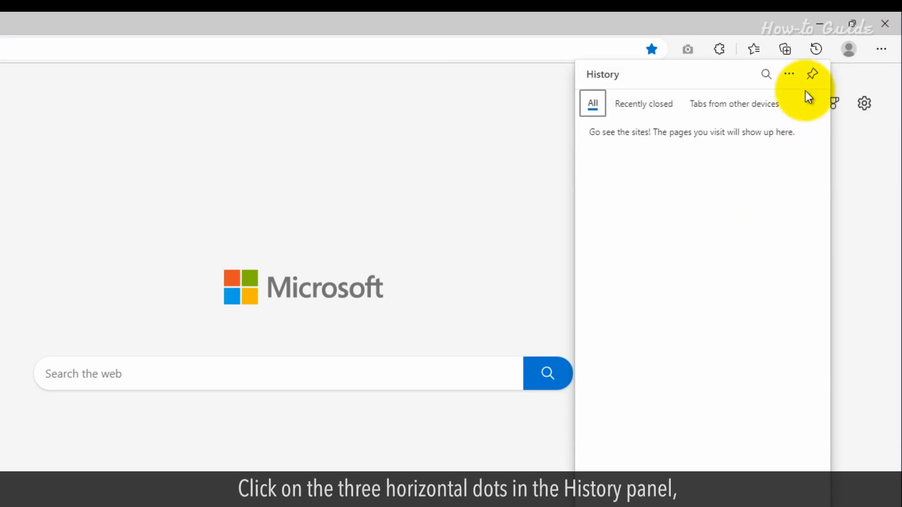
left_click(789, 74)
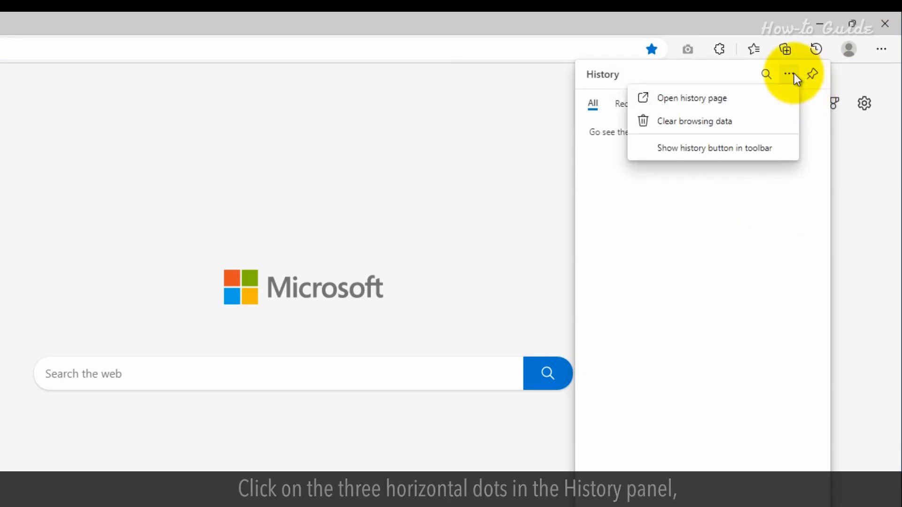
mouse_move(653, 136)
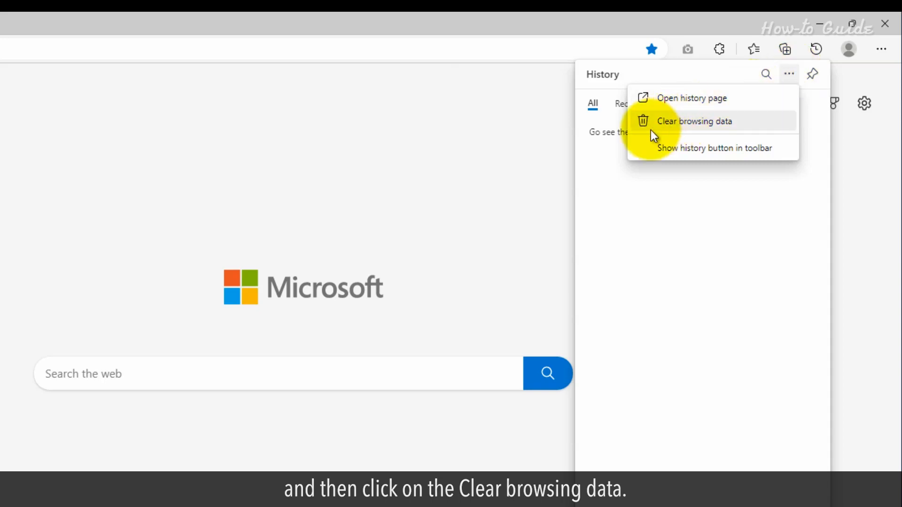
- Clear all checked browsing data in Edge with the time range set to All time
left_click(694, 121)
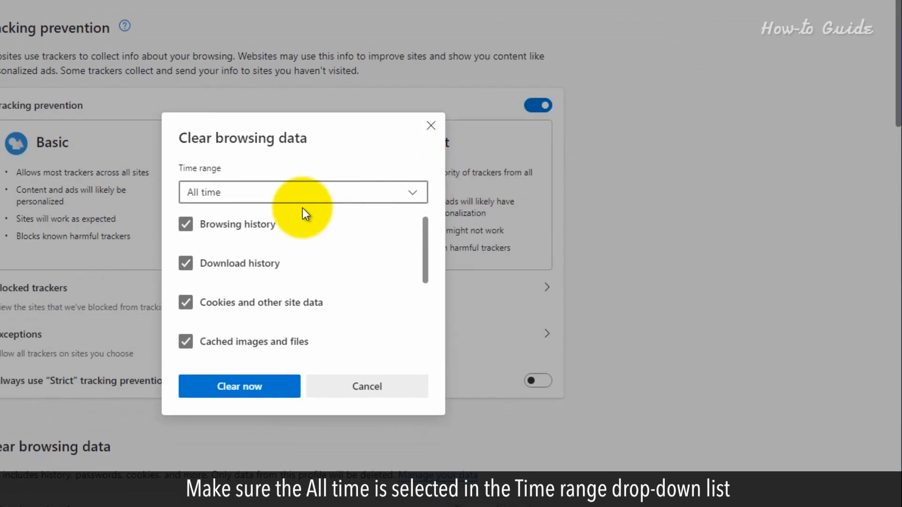
left_click(302, 191)
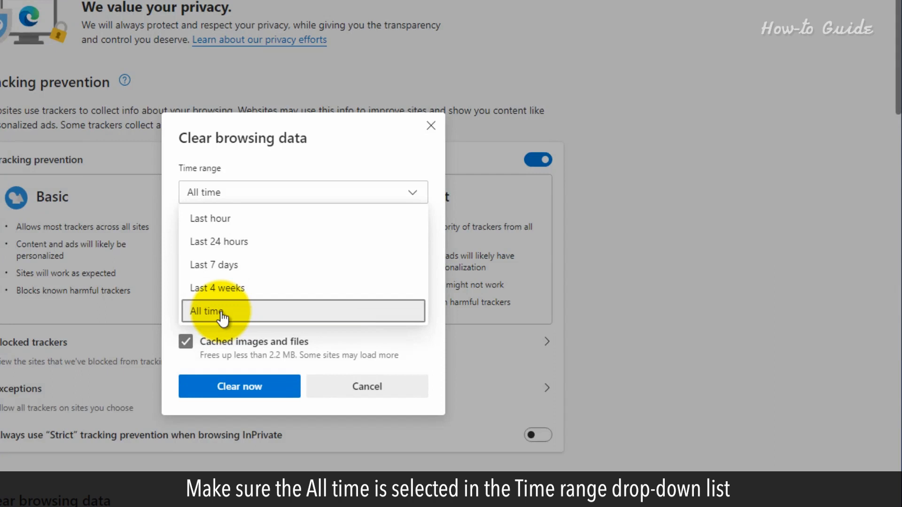
left_click(216, 311)
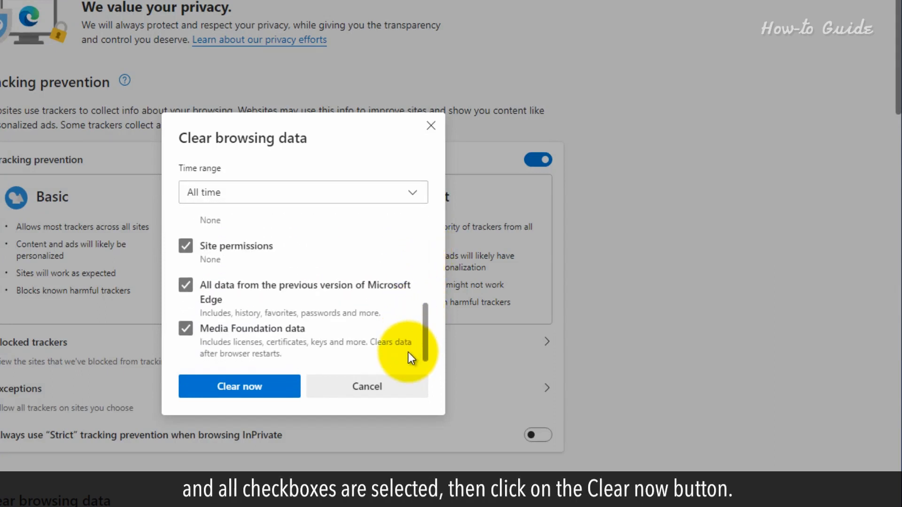
left_click(238, 387)
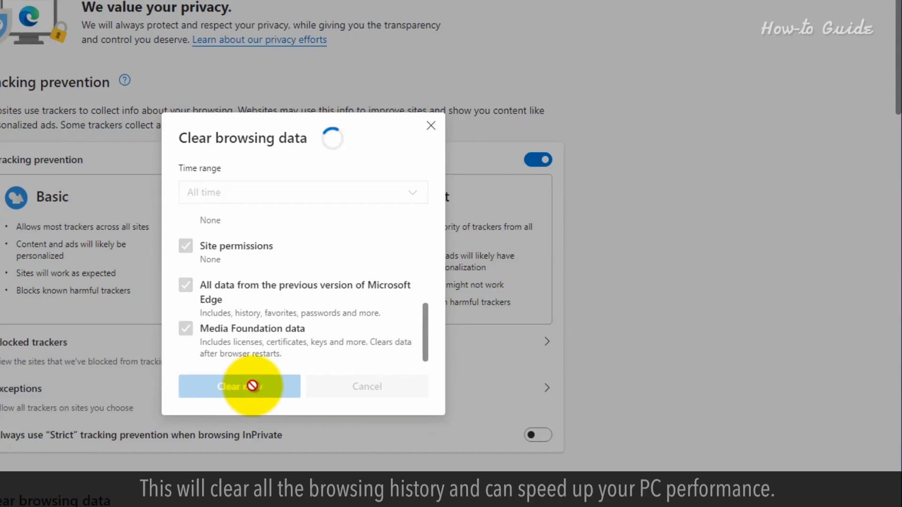
left_click(237, 386)
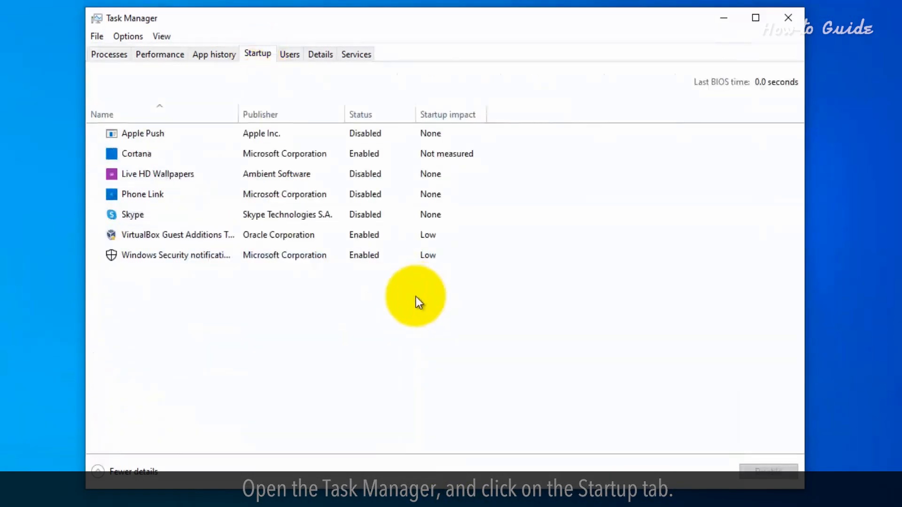
- Show the Startup apps list in Task Manager
left_click(177, 235)
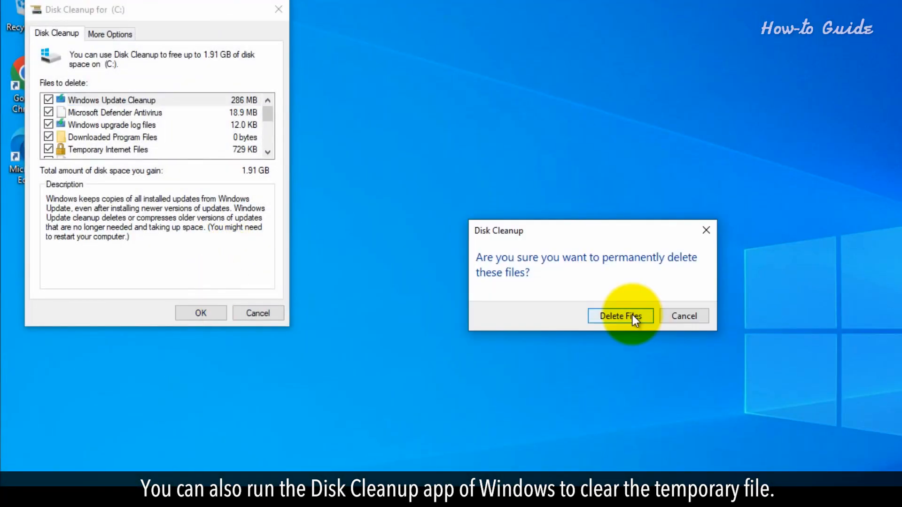
- Confirm permanently deleting the checked Disk Cleanup files from drive C:
left_click(621, 316)
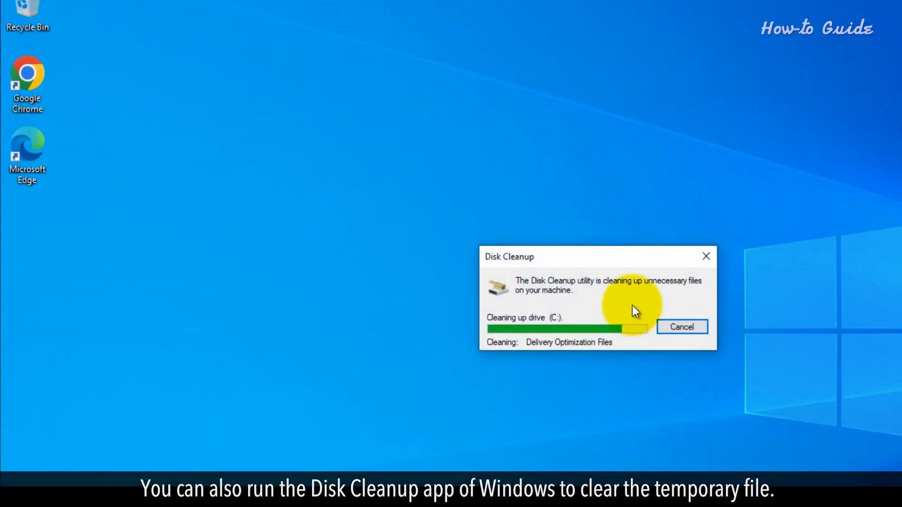